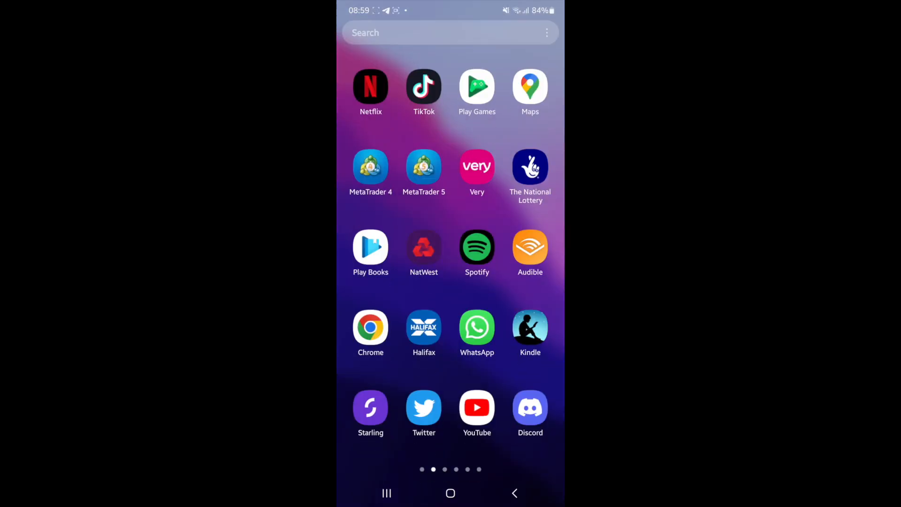
Step: Open the Spotify app from the app drawer
{"action": "left_click", "coordinate": [476, 248]}
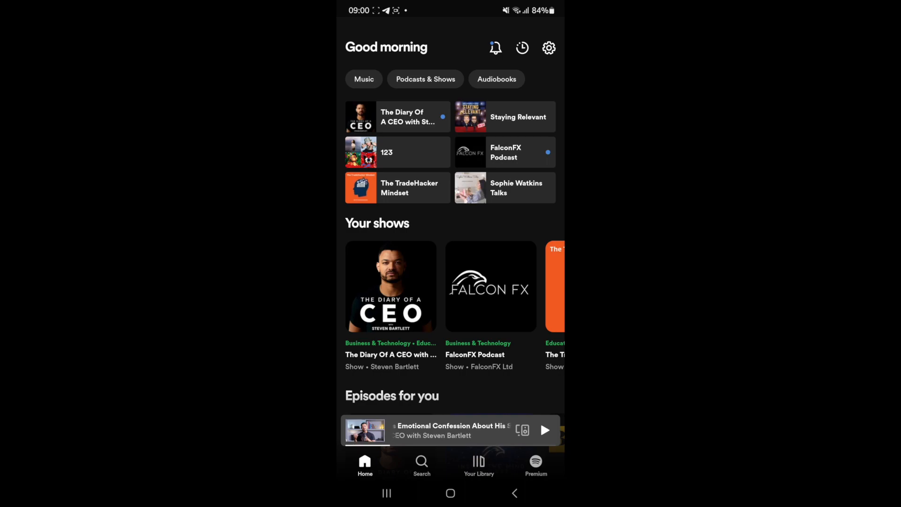
Step: Browse Spotify's settings through playback, devices, social and audio quality, then return to the app list
{"action": "left_click", "coordinate": [548, 49]}
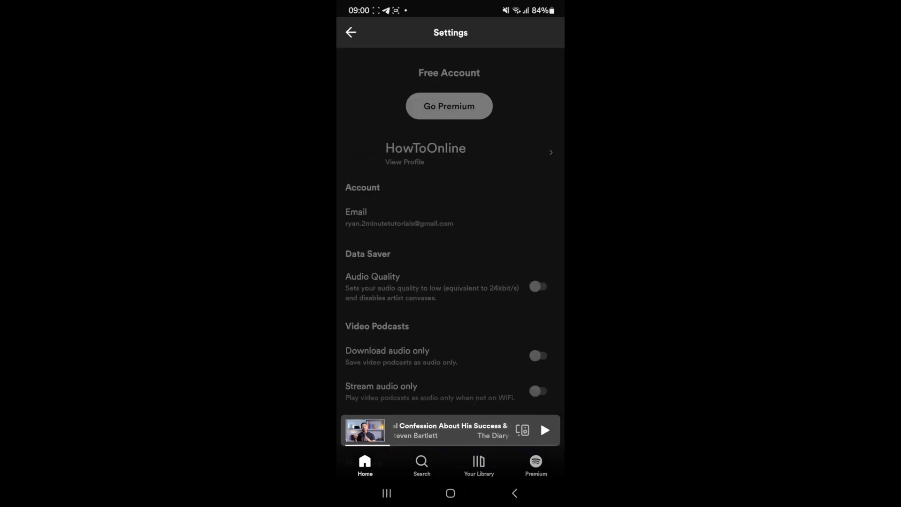
{"action": "scroll", "scroll_direction": "down", "scroll_amount": 3}
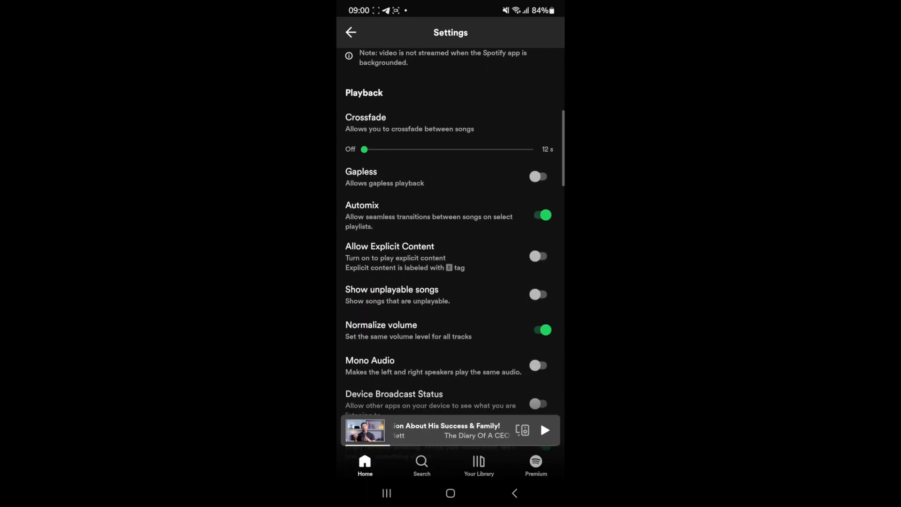
{"action": "scroll", "scroll_direction": "down", "scroll_amount": 3}
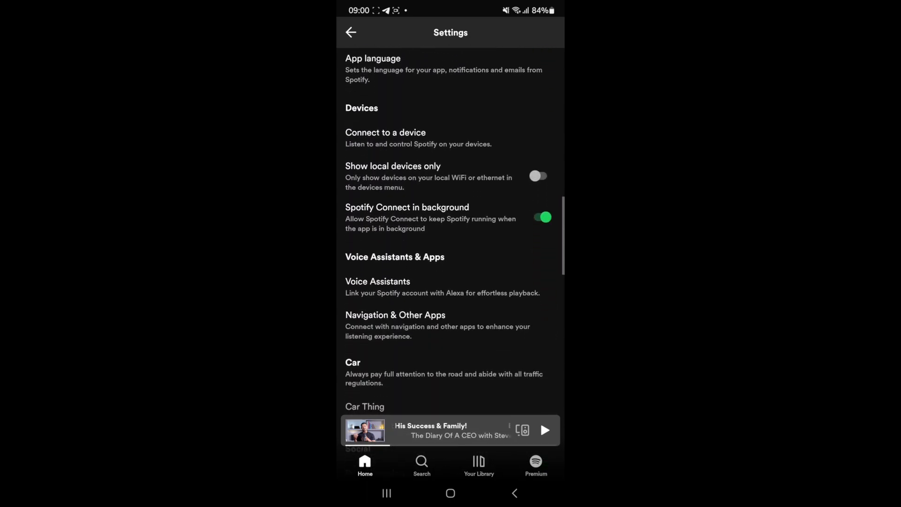
{"action": "scroll", "scroll_direction": "down", "scroll_amount": 3}
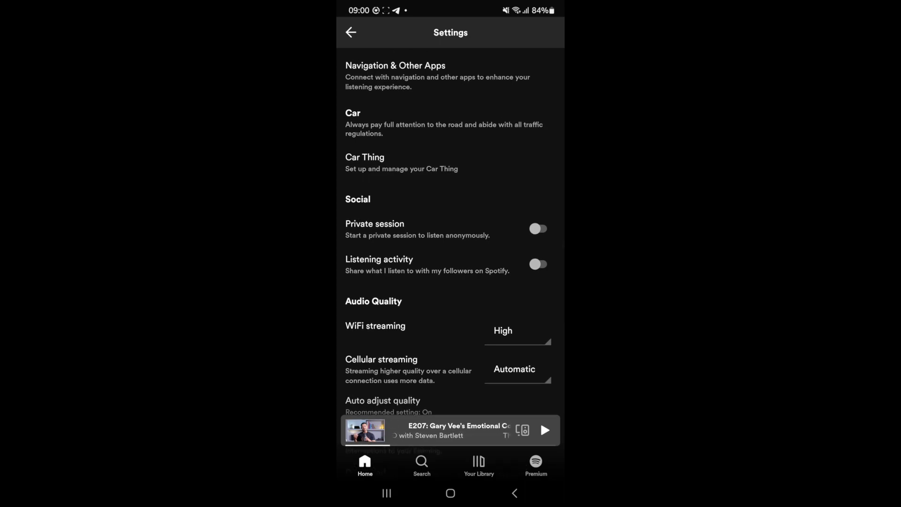
{"action": "left_click", "coordinate": [538, 228]}
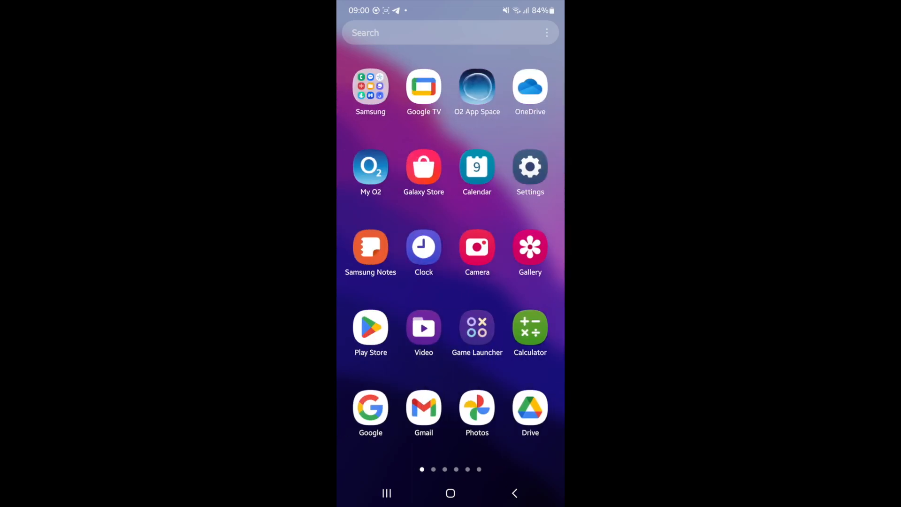
Step: Find Spotify by searching 'spot' in Settings apps and open its storage page showing 6.37 MB cache
{"action": "left_click", "coordinate": [530, 167]}
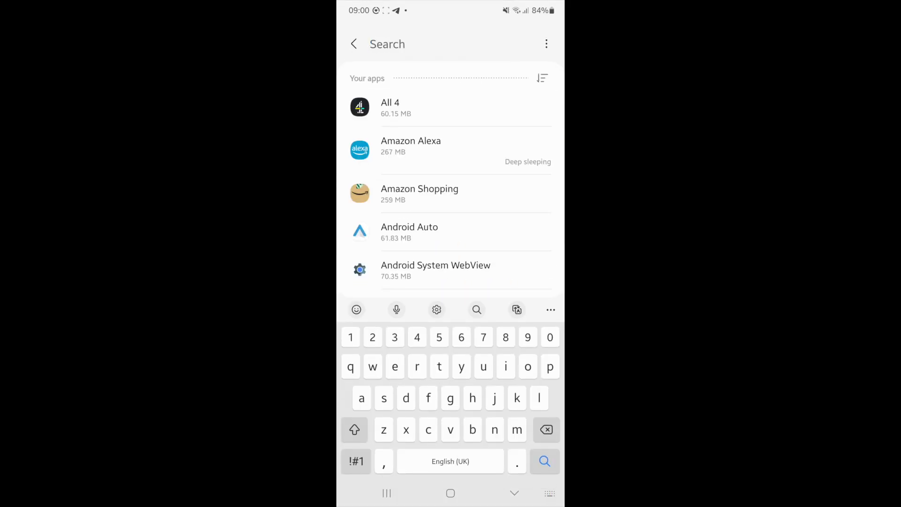
{"action": "type", "text": "spot"}
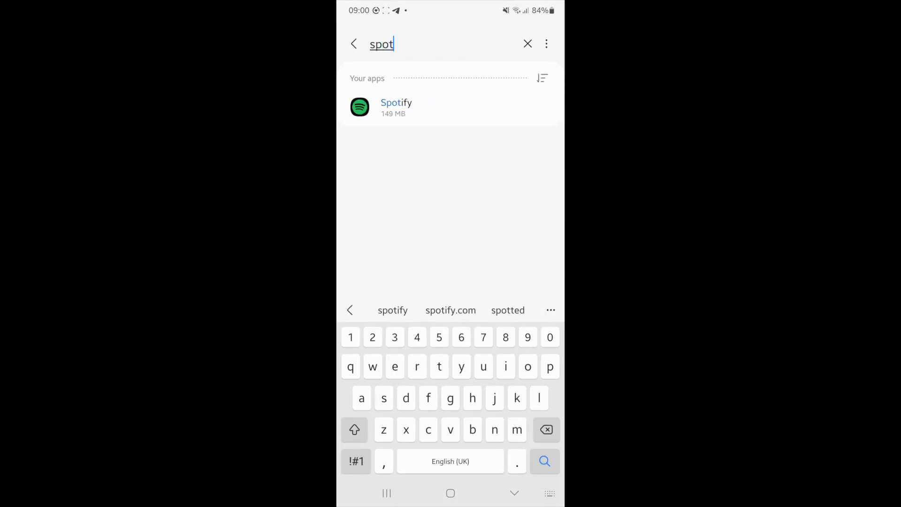
{"action": "left_click", "coordinate": [397, 107]}
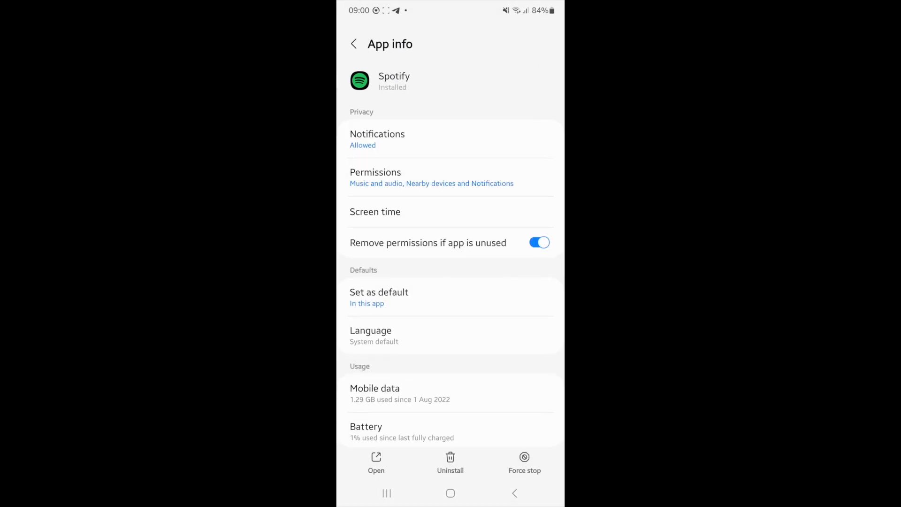
{"action": "scroll", "scroll_direction": "down", "scroll_amount": 3}
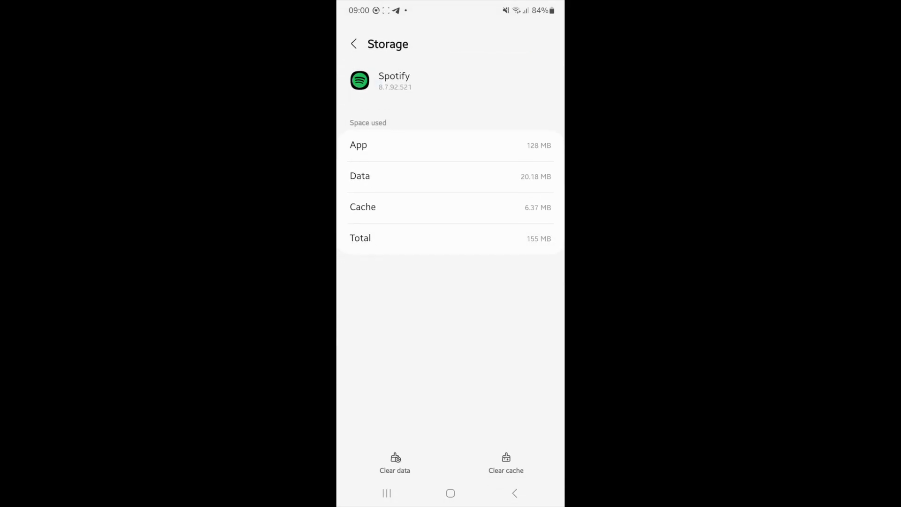
Step: Clear Spotify's cache, then clear its data and confirm Delete
{"action": "left_click", "coordinate": [506, 462]}
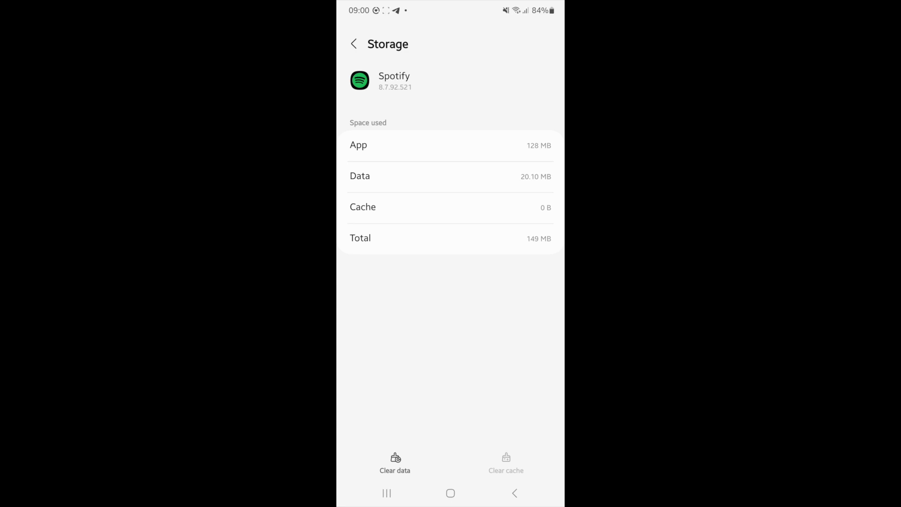
{"action": "left_click", "coordinate": [395, 463]}
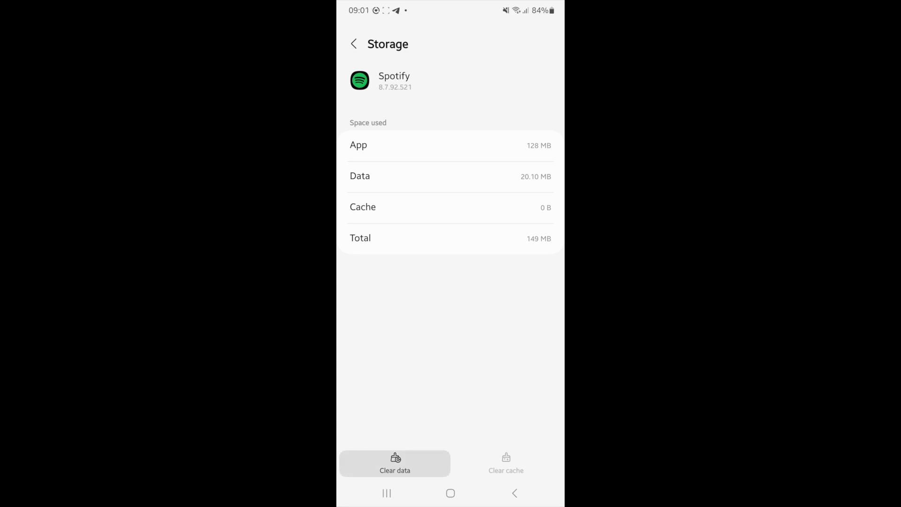
{"action": "left_click", "coordinate": [395, 464]}
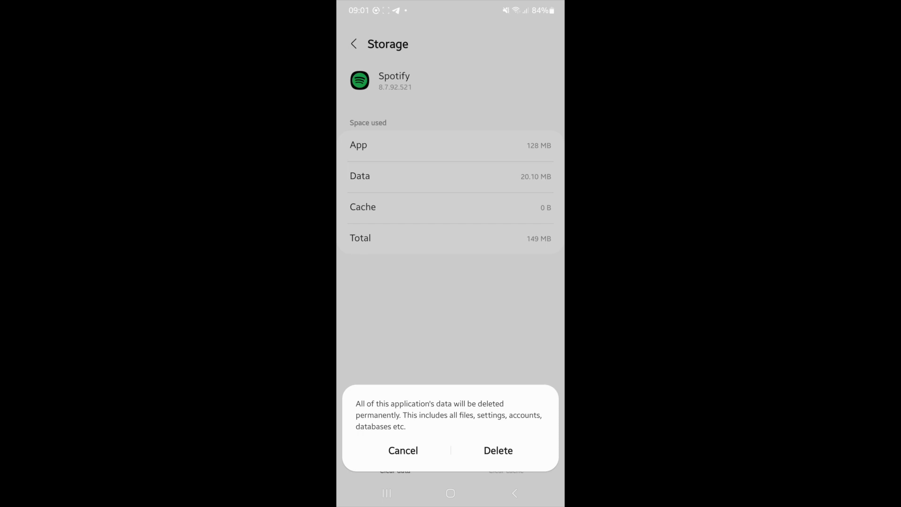
{"action": "left_click", "coordinate": [498, 450]}
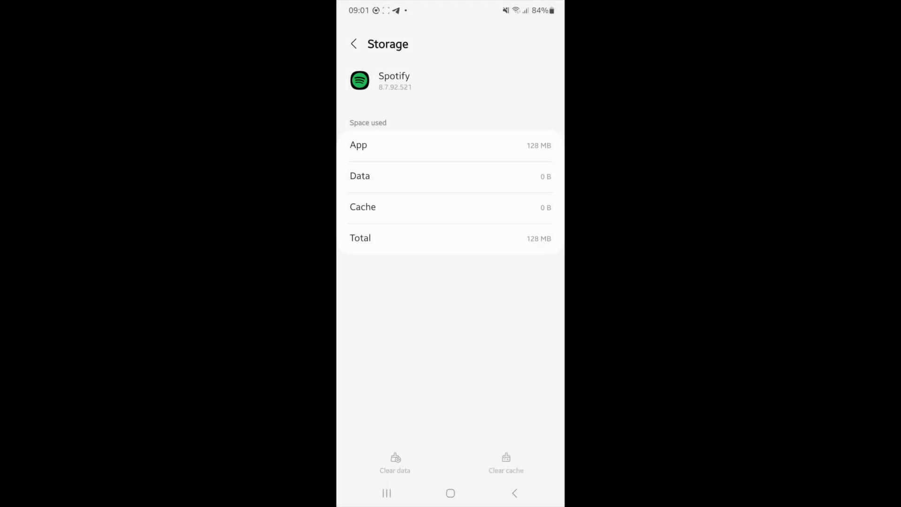